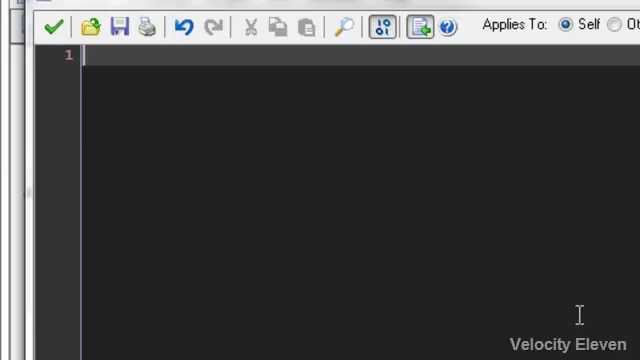
- Try out variable names like Health, lives, score and health, then clear the script
text(a)
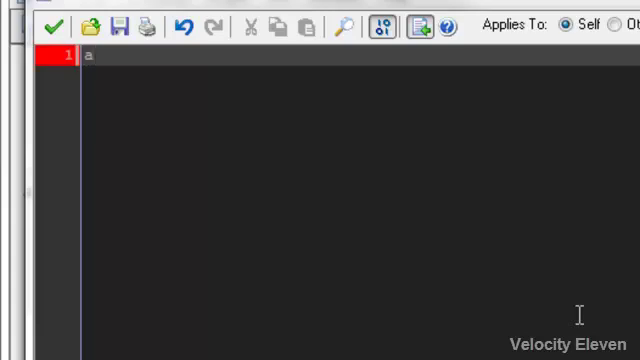
text(Health)
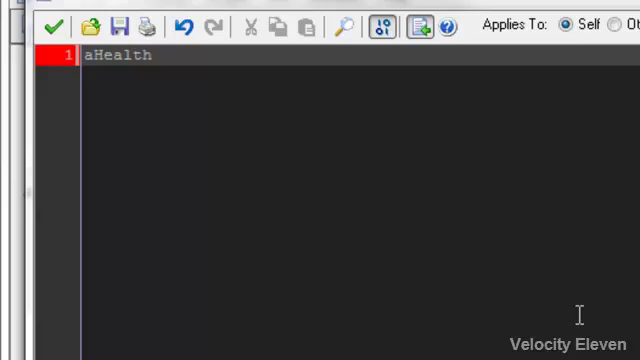
click(148, 56)
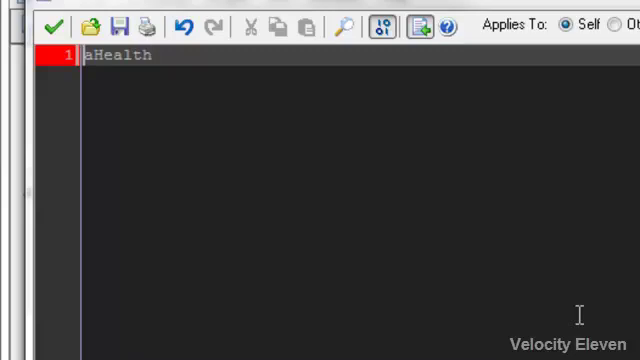
key(BackSpace)
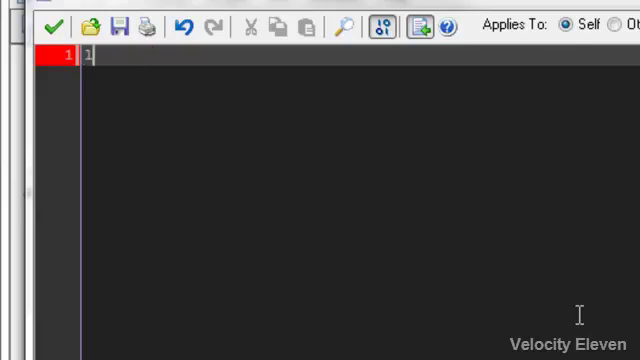
text(lives)
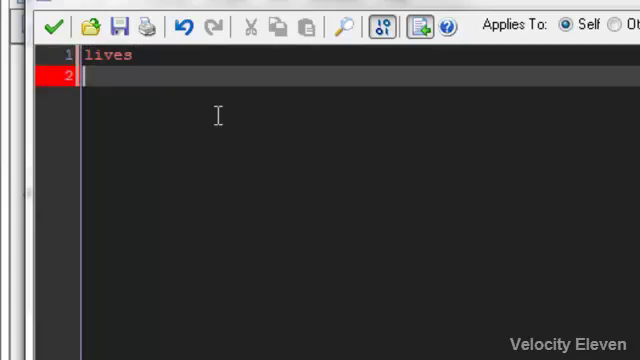
mouse_move(188, 206)
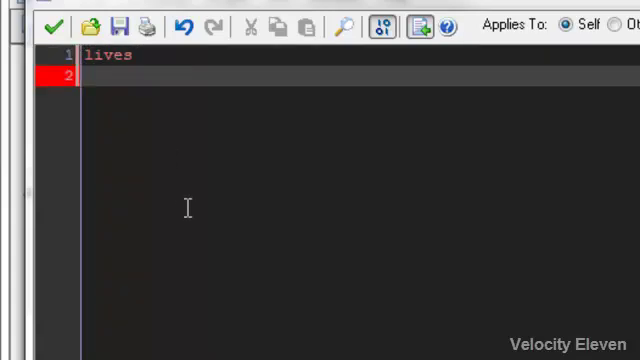
text(score)
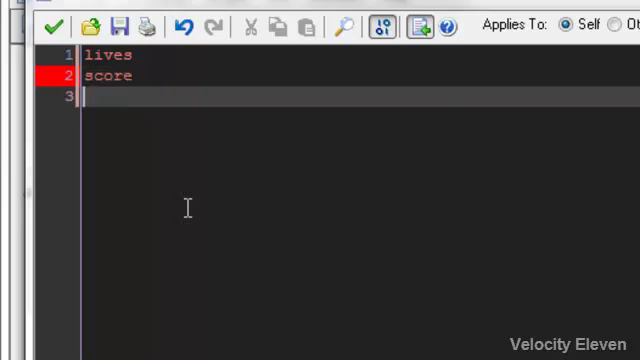
text(health)
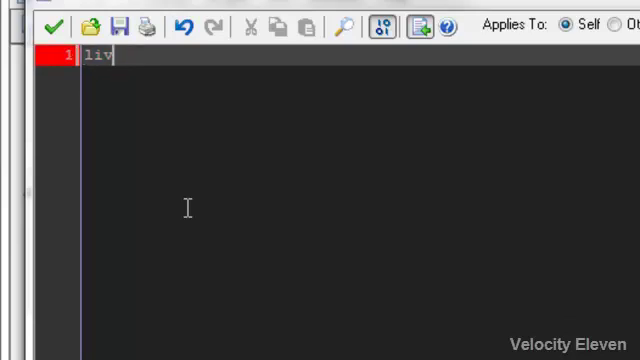
key(Backspace)
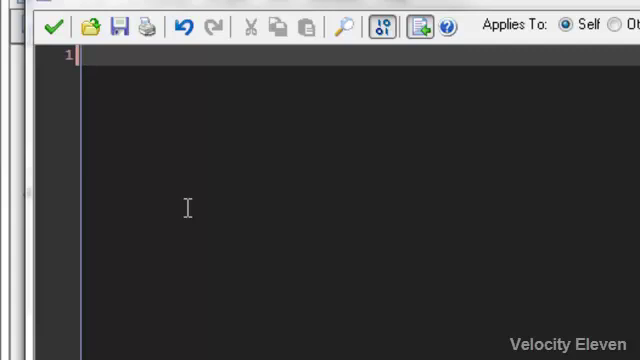
- Begin line 1 with the assignment varHealth =, leaving the value blank
text(aH)
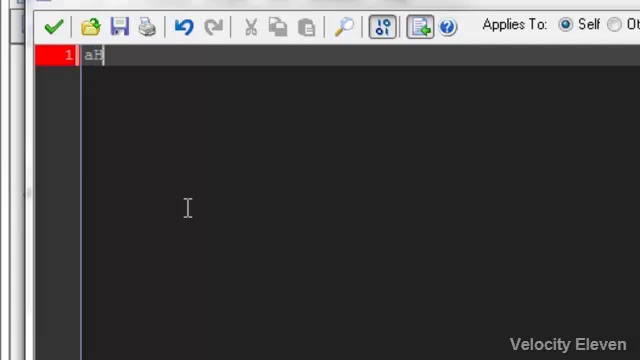
text(ealth)
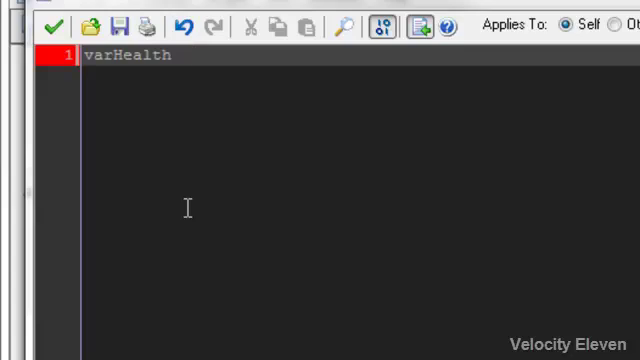
text(=)
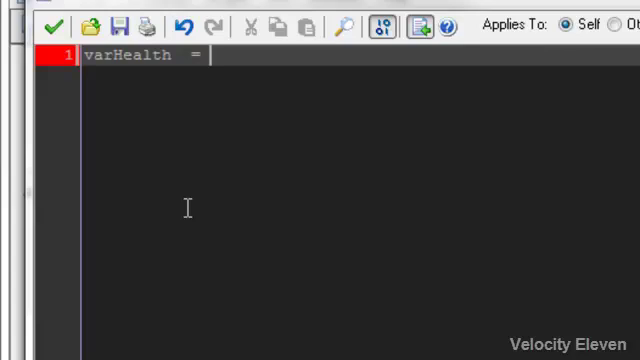
- Type and discard the example 1 + 1 = 2, then complete varHealth = 100
key(Enter)
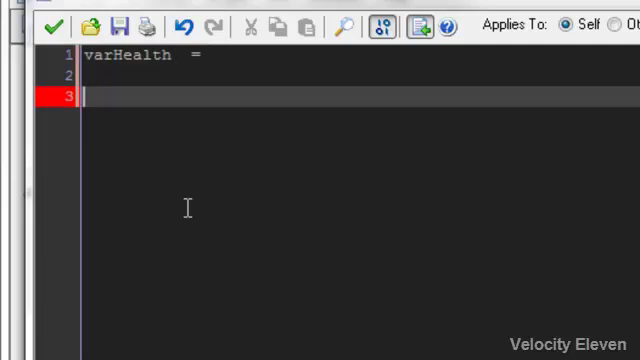
text(1)
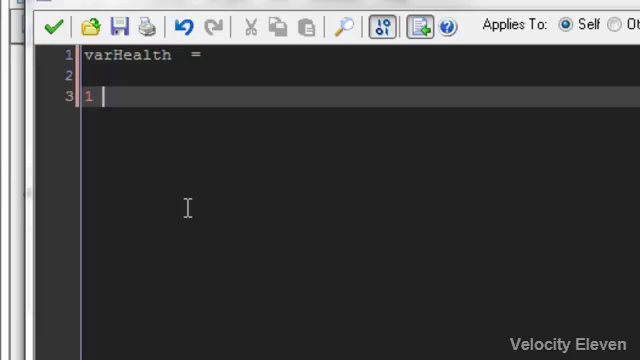
text(+ 1 = 2)
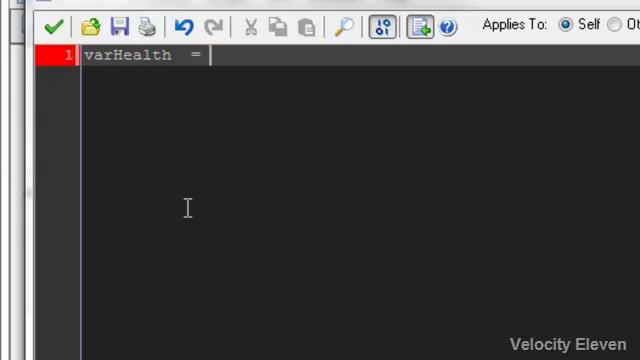
text(100)
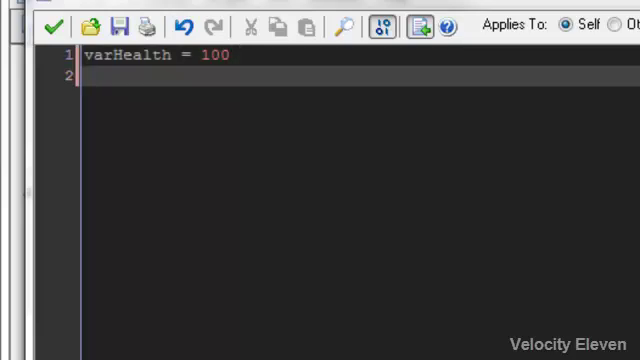
text(100 = va)
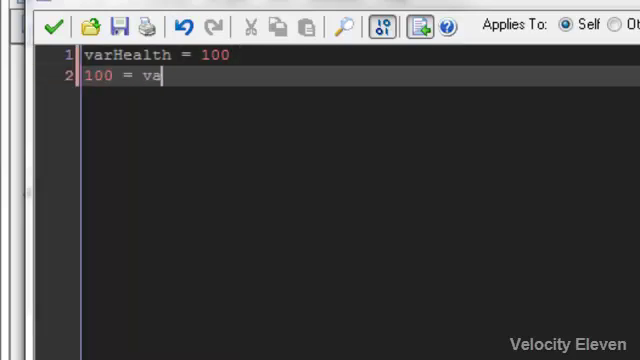
text(rHealth)
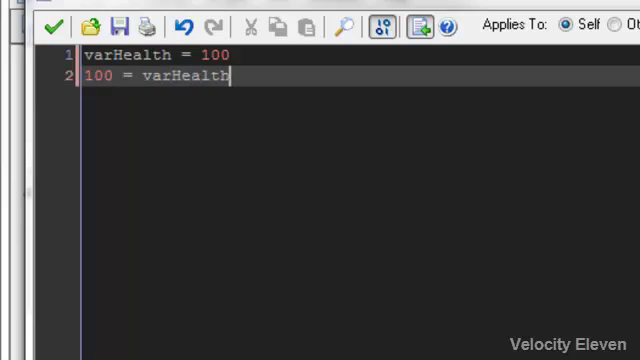
mouse_move(152, 114)
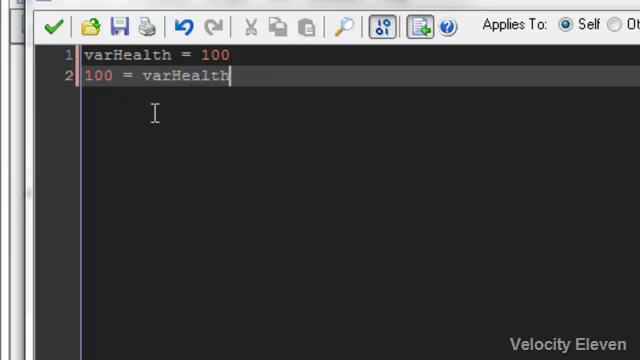
mouse_move(200, 78)
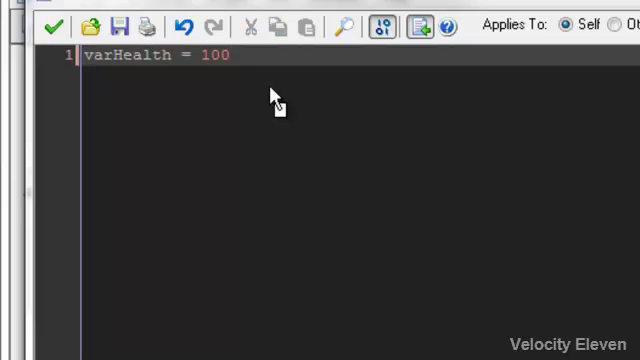
- Add a second line assigning varAmmo = 30
key(Enter)
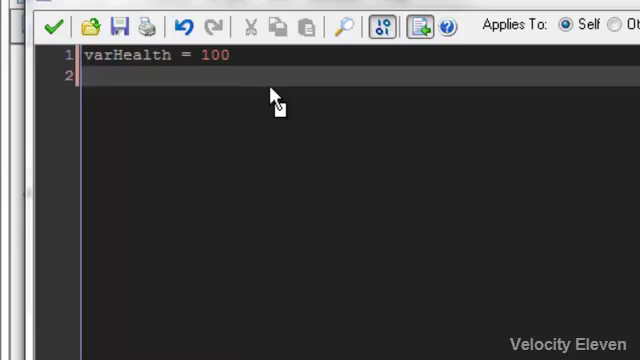
text(var)
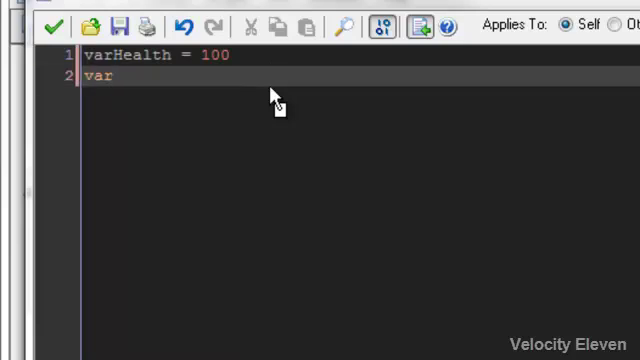
text(Amm)
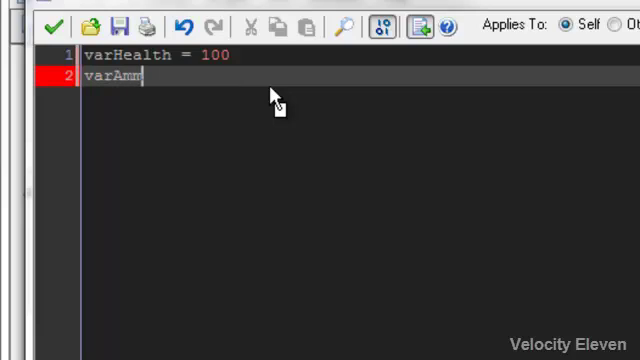
text(mo =)
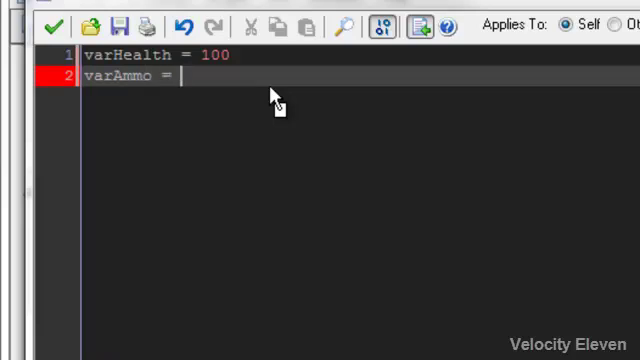
text(30)
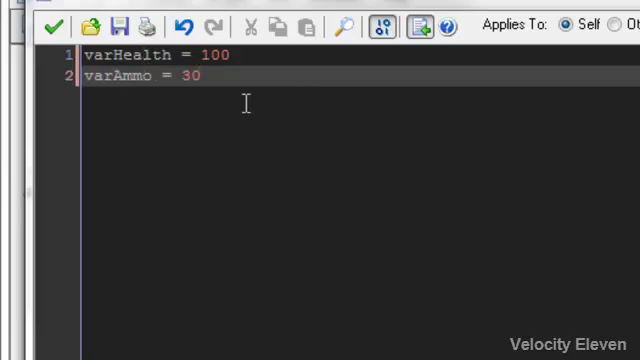
- Add a third line assigning varClowns = 97
text(var)
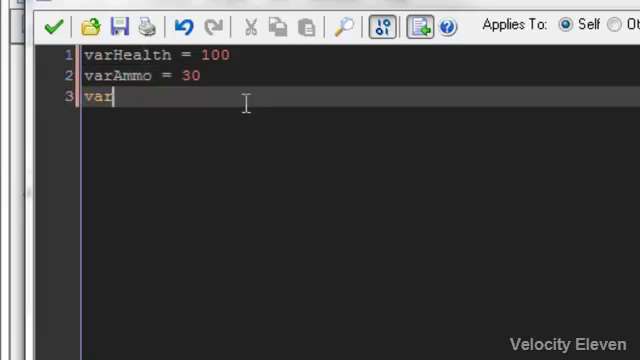
text(Clowns =)
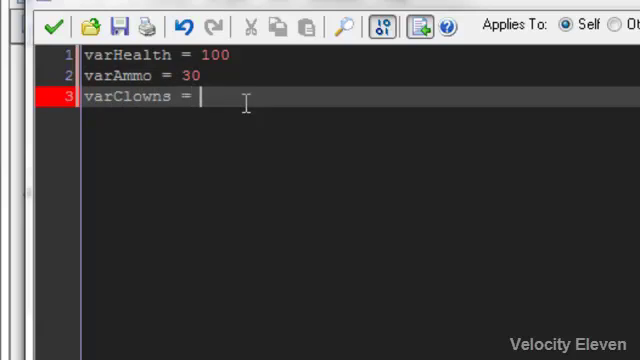
text(97)
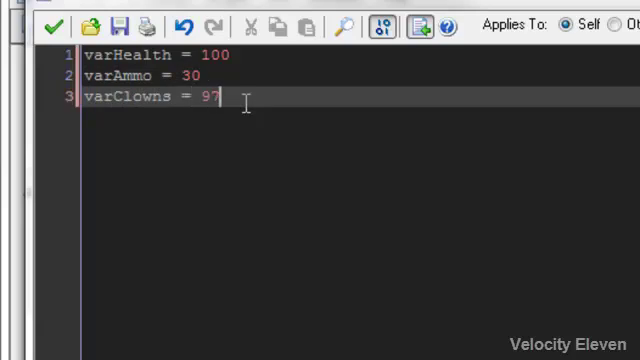
mouse_move(142, 104)
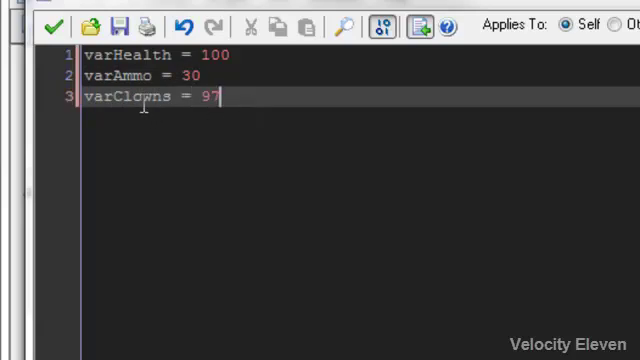